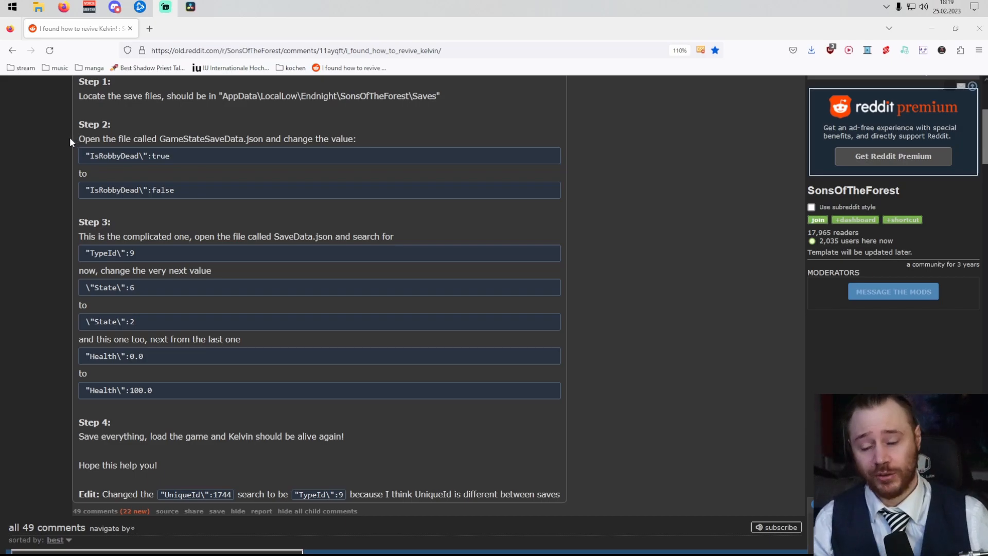
pyautogui.moveTo(493, 133)
pyautogui.write('%')
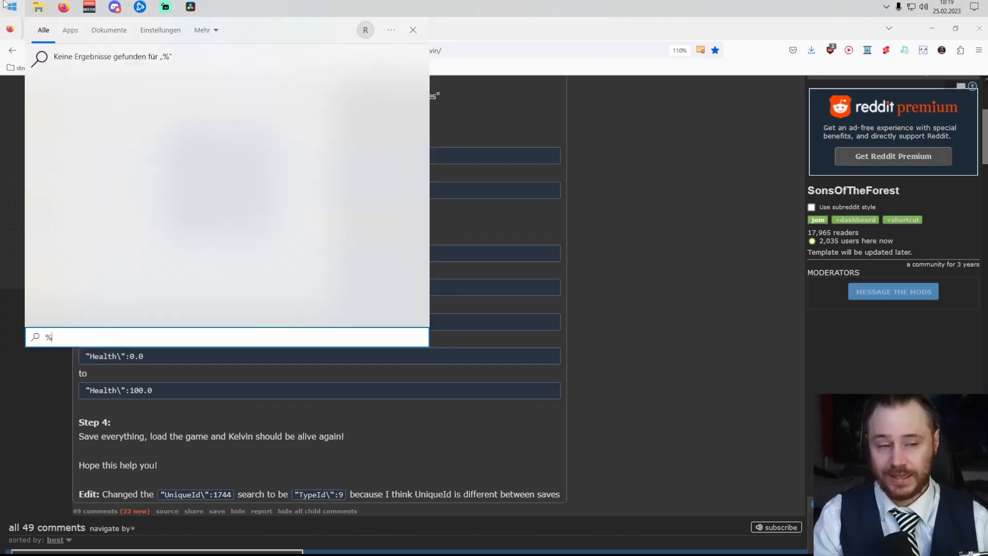
# Search %appdata% from the Start menu to open the AppData Roaming folder.
pyautogui.write('appdata%')
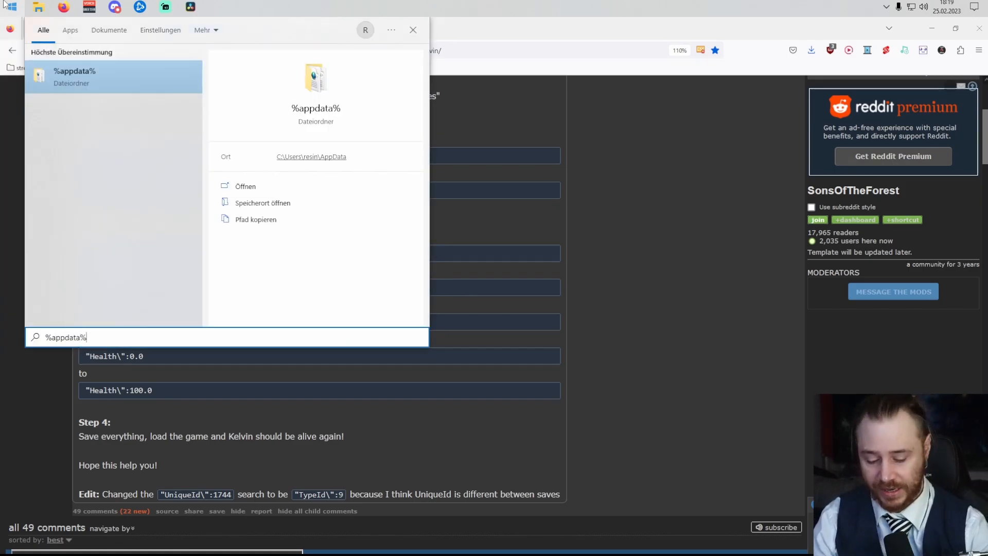
pyautogui.click(412, 30)
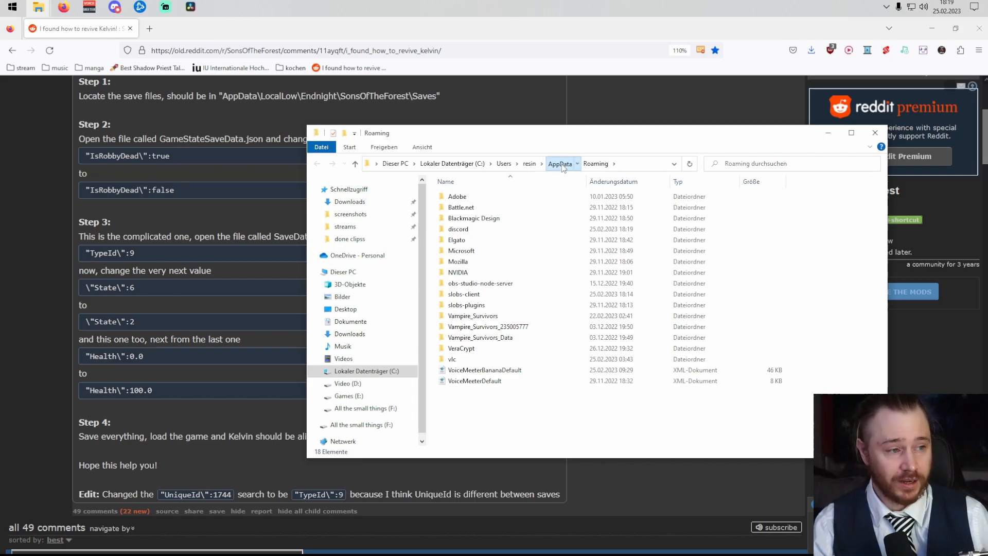
pyautogui.click(560, 163)
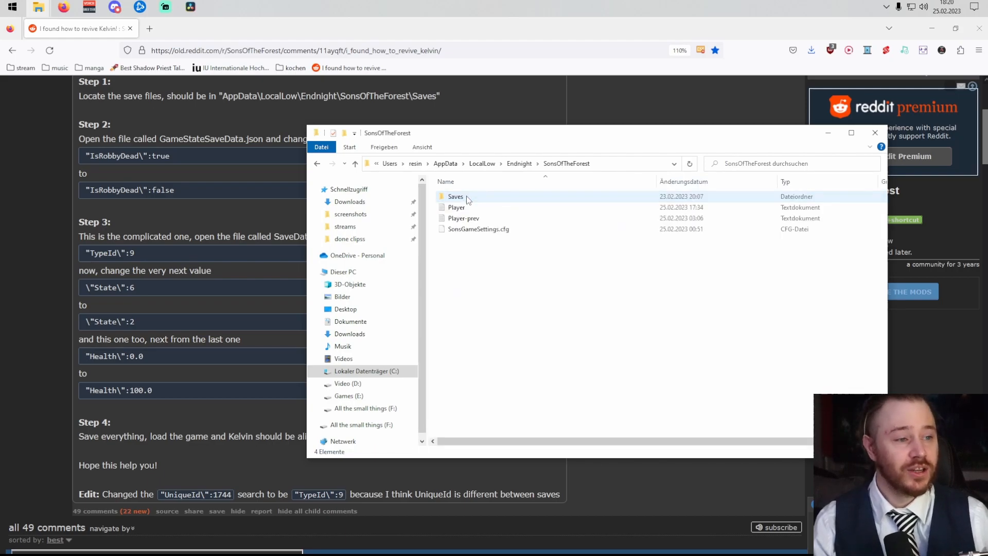
pyautogui.doubleClick(455, 196)
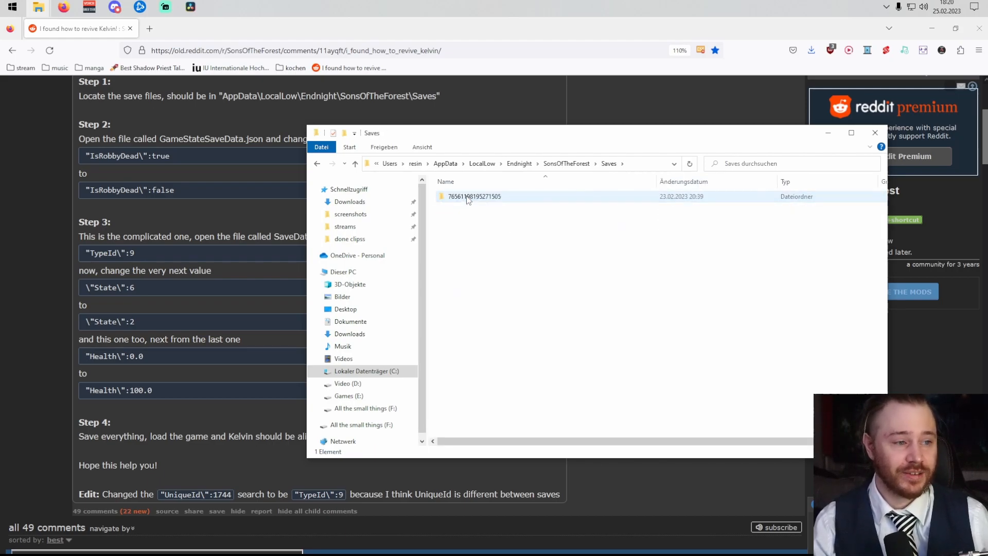
pyautogui.doubleClick(474, 196)
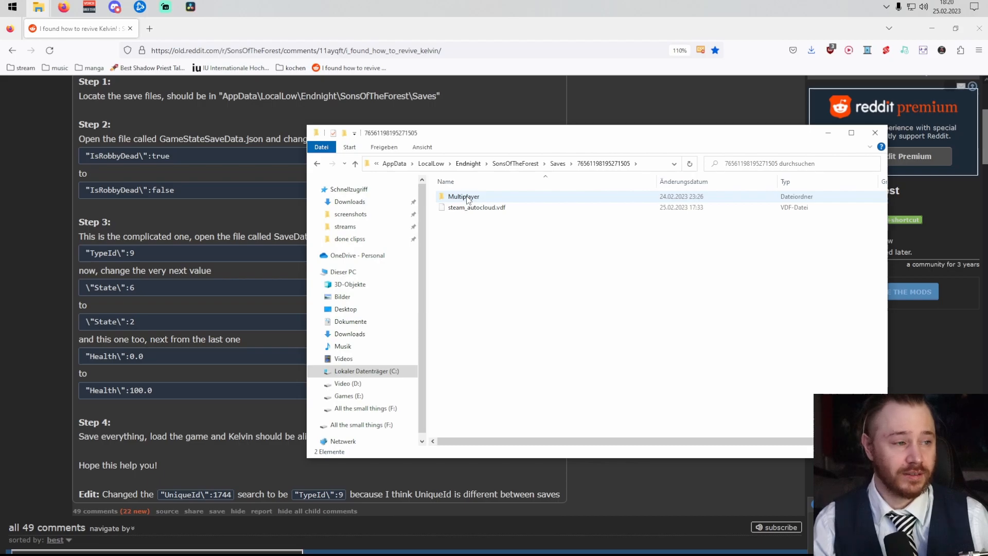
pyautogui.doubleClick(463, 196)
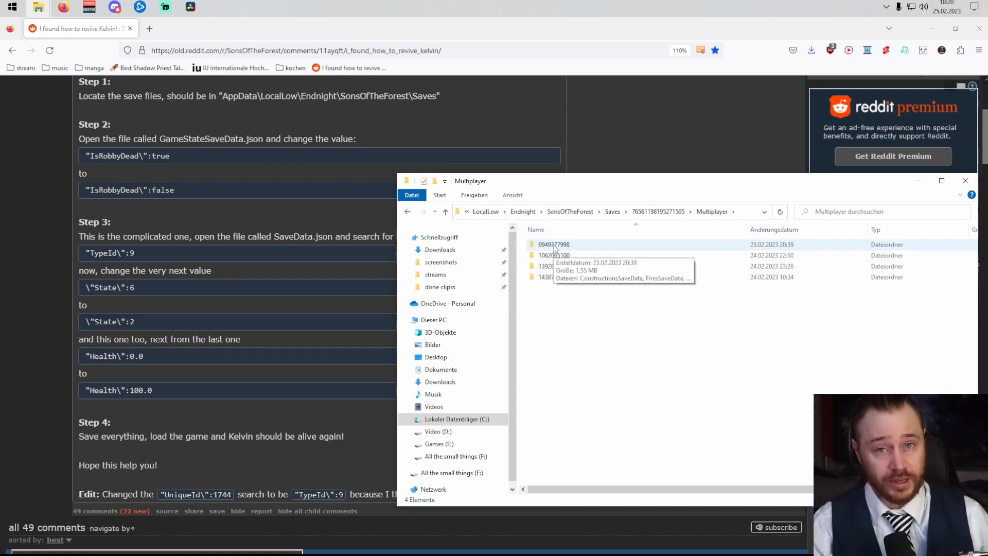
pyautogui.click(553, 245)
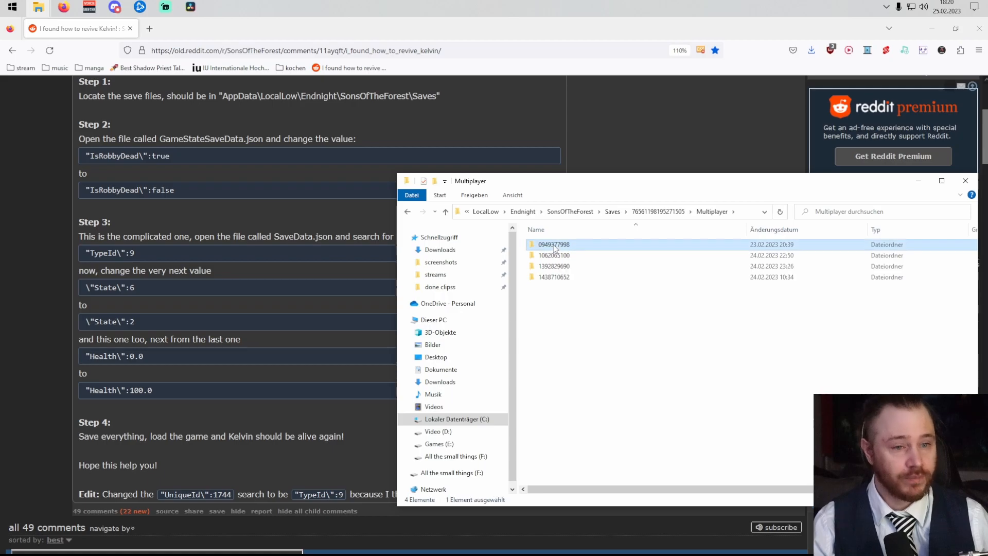
pyautogui.doubleClick(553, 245)
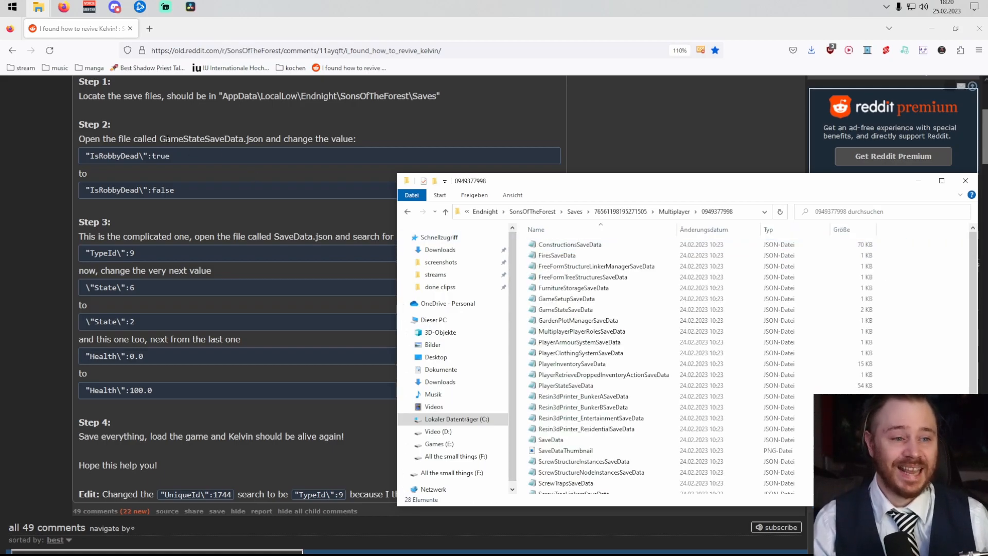
# Open the GameStateSaveData file from the save folder in Notepad.
pyautogui.click(573, 287)
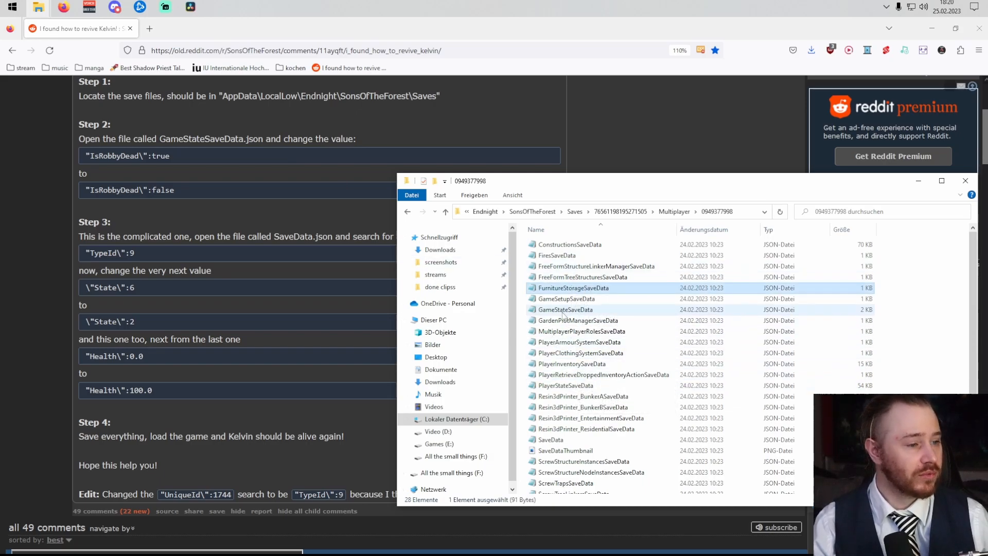
pyautogui.click(566, 310)
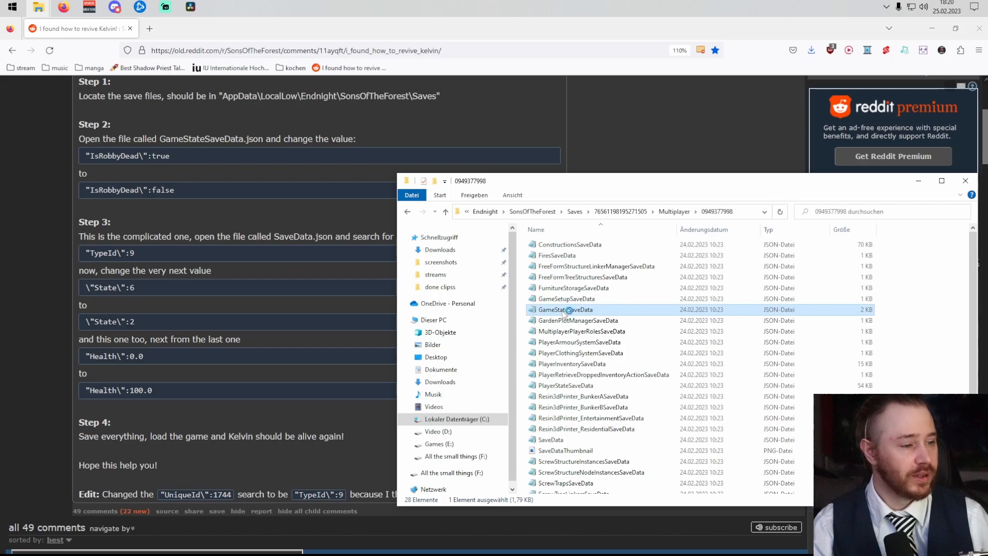
pyautogui.doubleClick(564, 310)
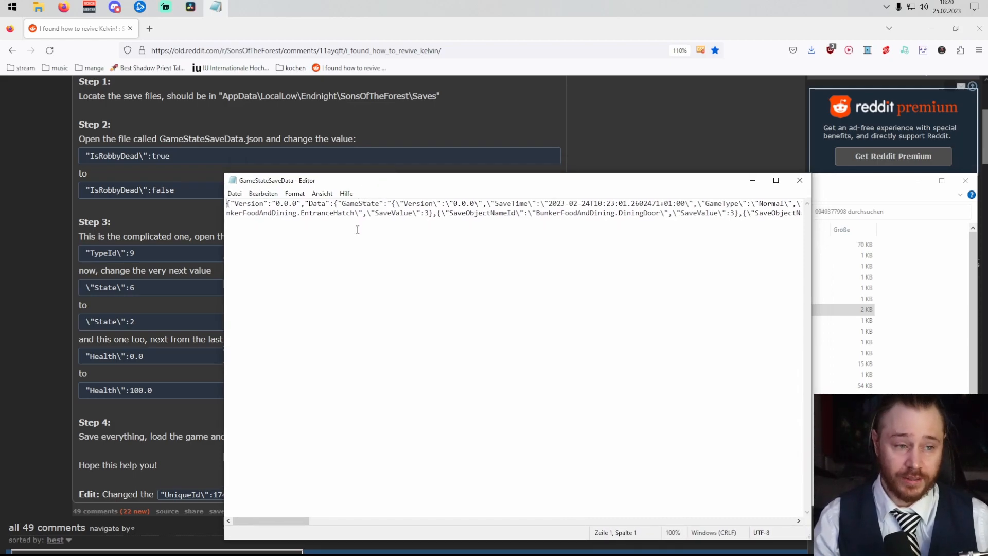
# Change IsRobbyDead from true to false in GameStateSaveData, save, and open SaveData.
pyautogui.press('Ctrl+f')
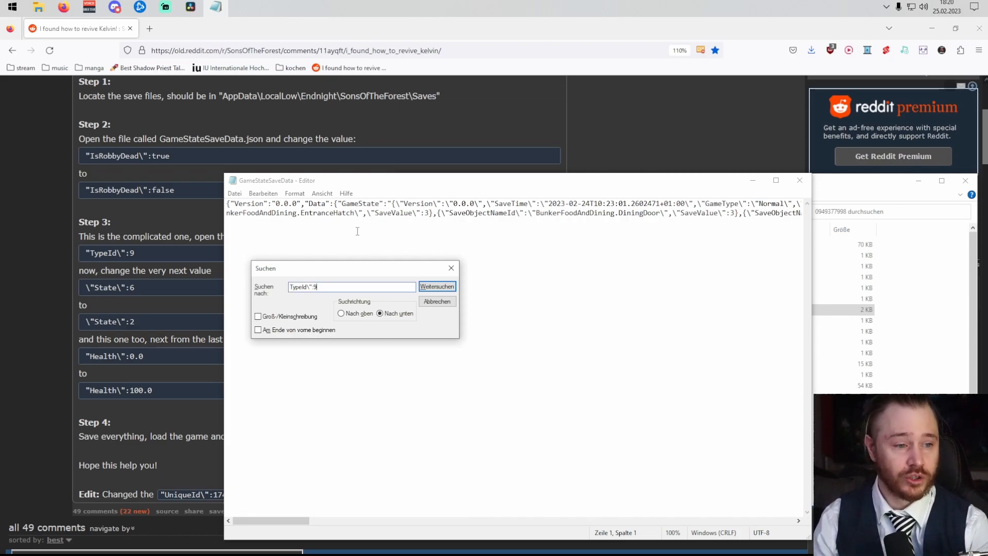
pyautogui.write('IsR')
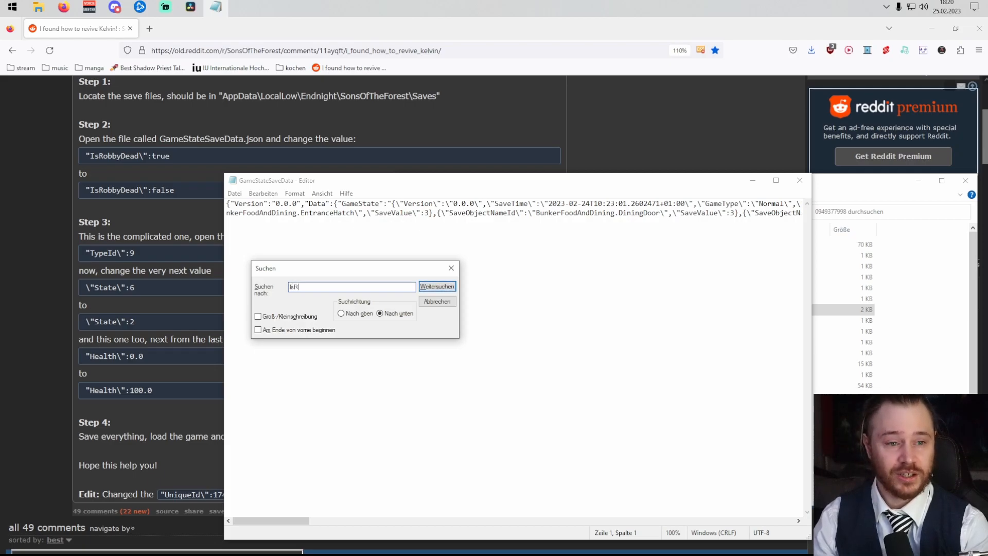
pyautogui.click(436, 286)
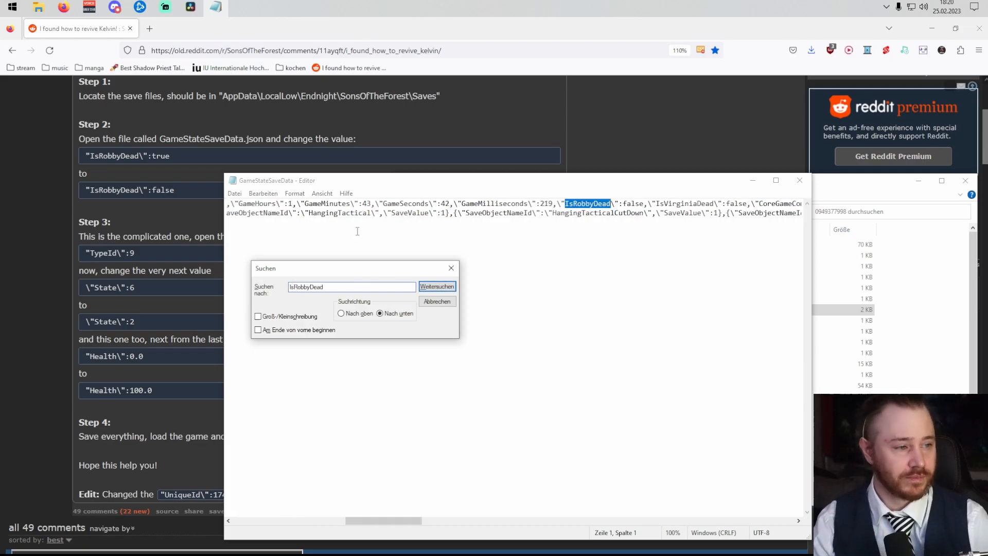
pyautogui.click(436, 286)
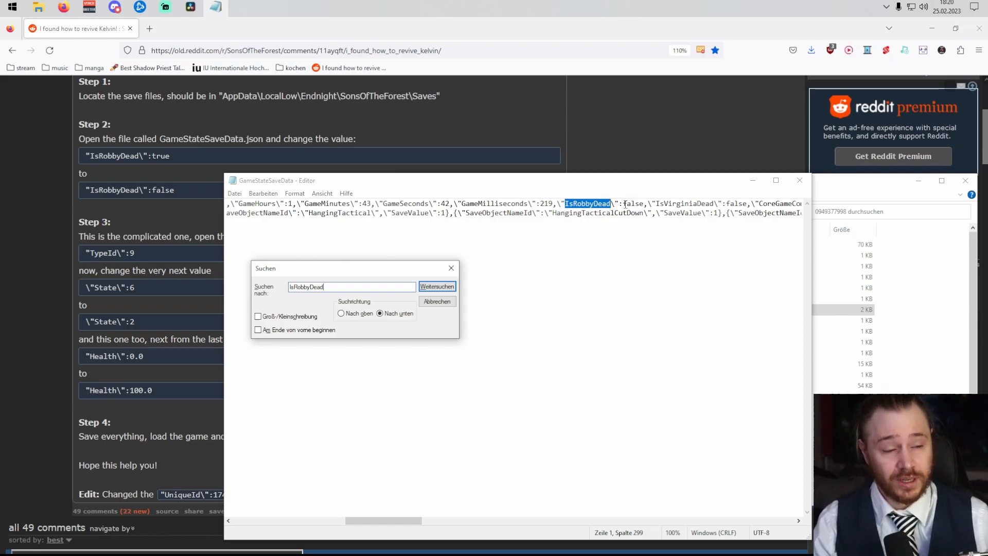
pyautogui.click(436, 286)
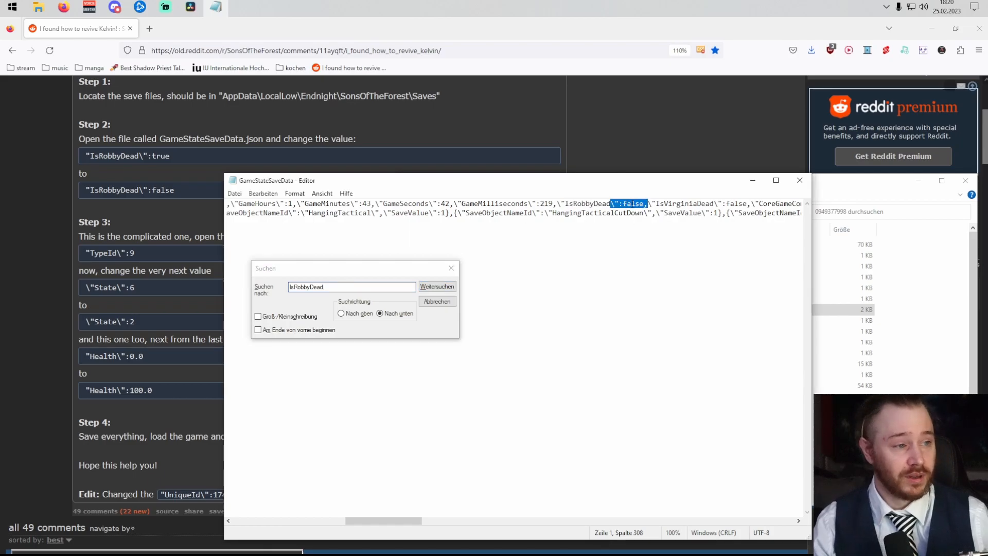
pyautogui.click(436, 286)
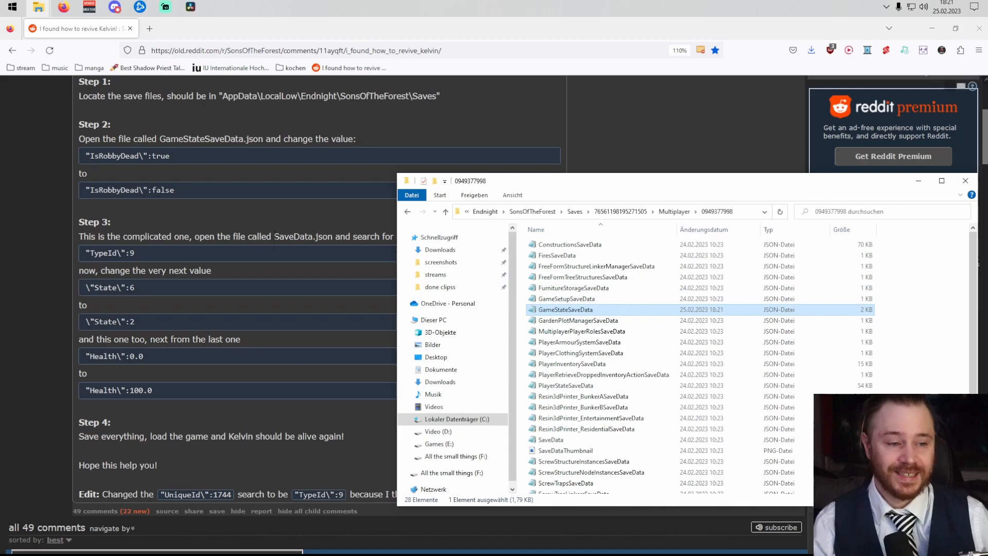
pyautogui.click(551, 439)
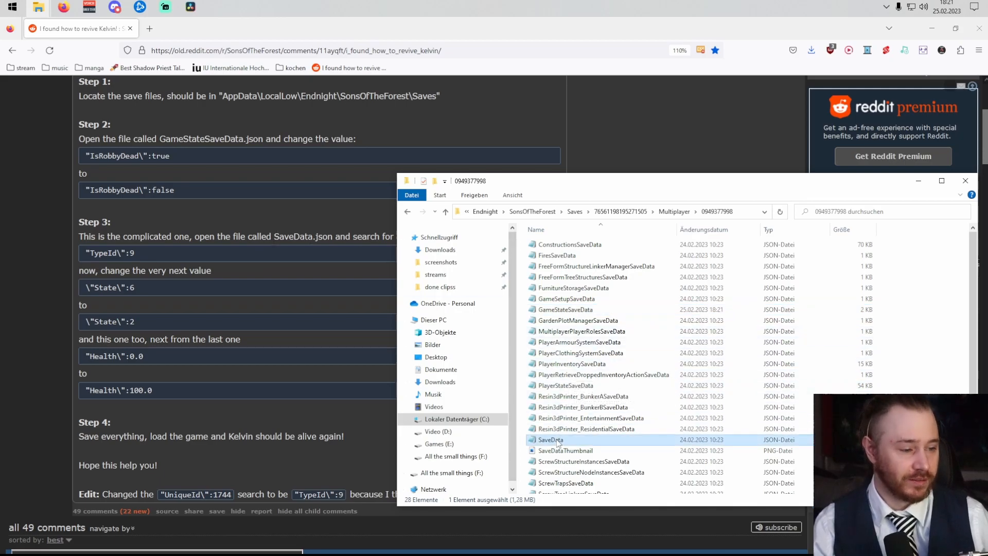
pyautogui.doubleClick(551, 439)
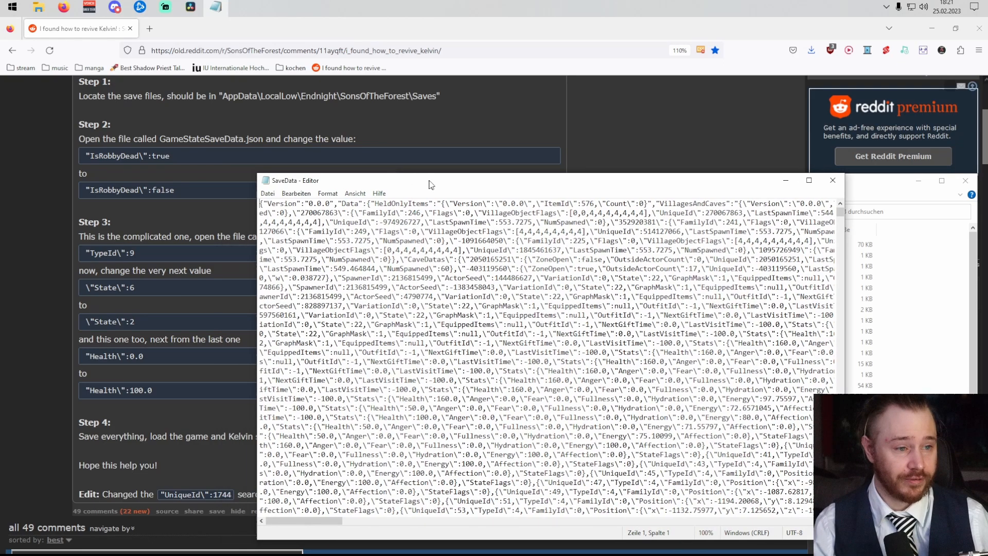
pyautogui.moveTo(160, 260)
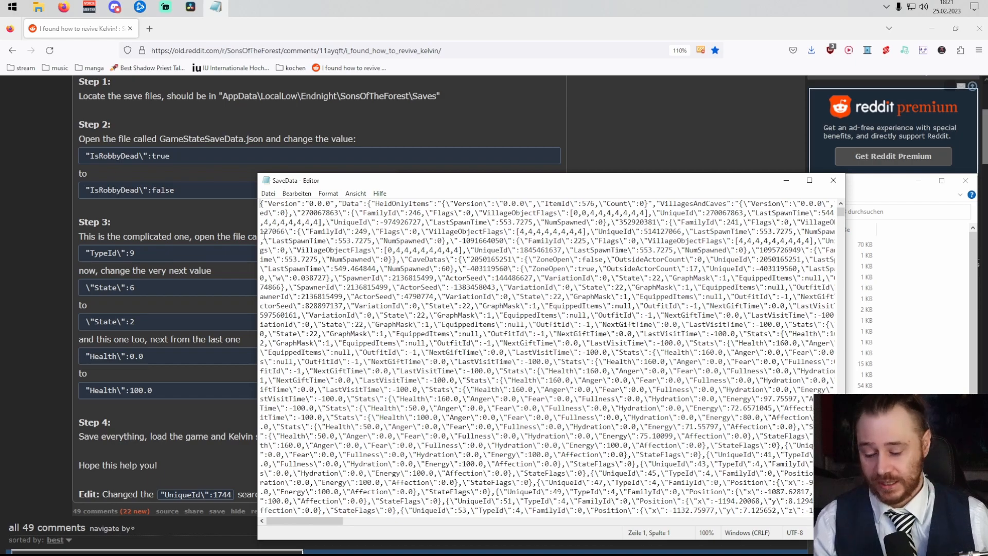
# Search SaveData for TypeId\":9 until Kelvin's entry is found.
pyautogui.press('Ctrl+f')
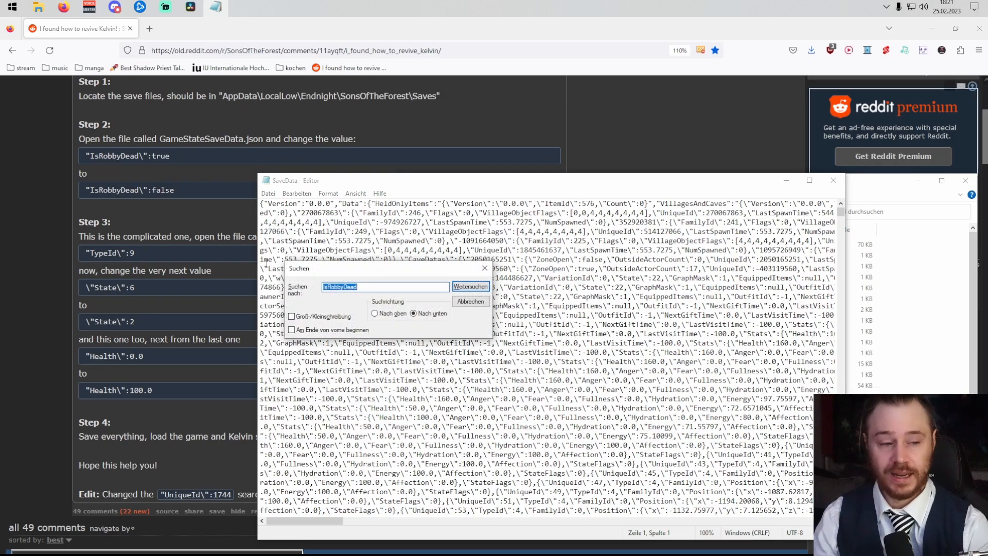
pyautogui.write('TypeId')
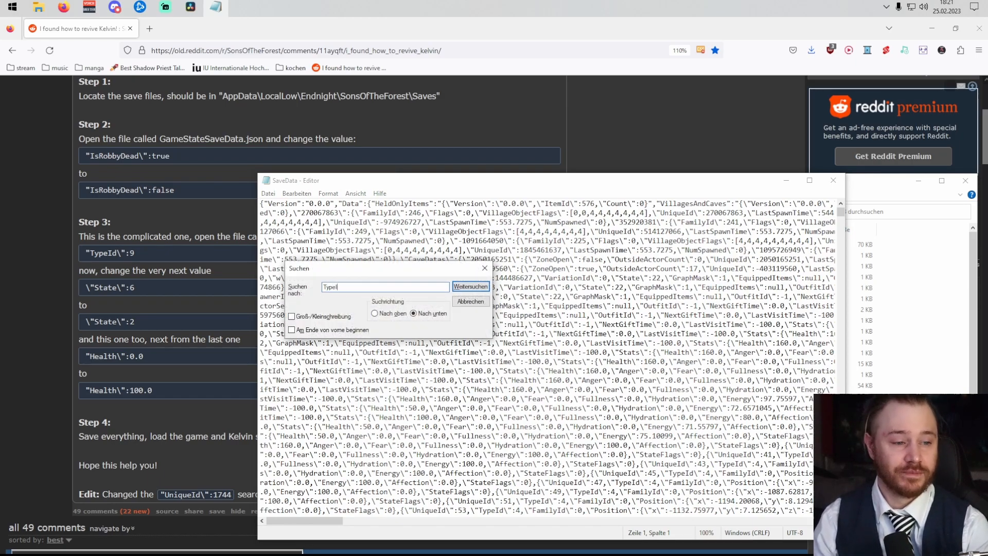
pyautogui.write('Id')
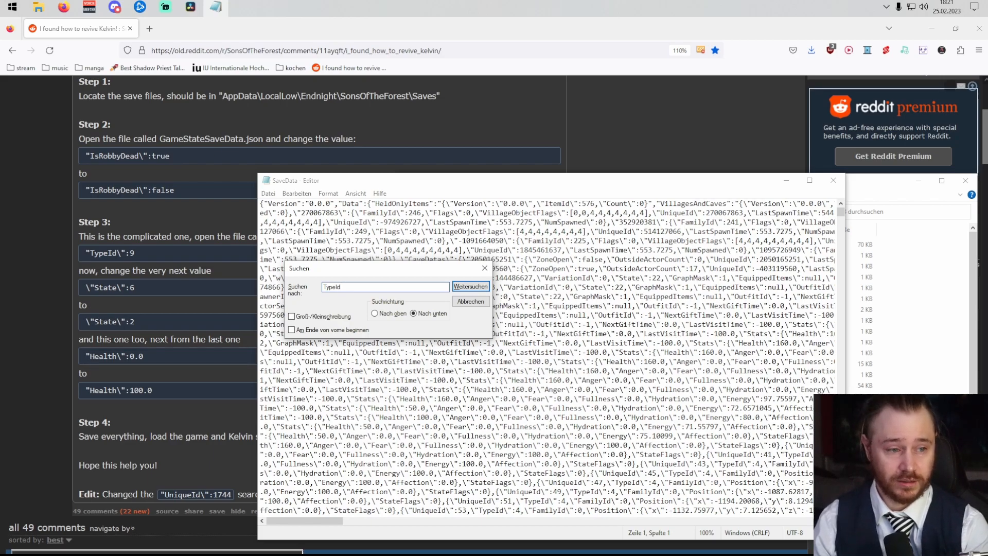
pyautogui.write('\\":9')
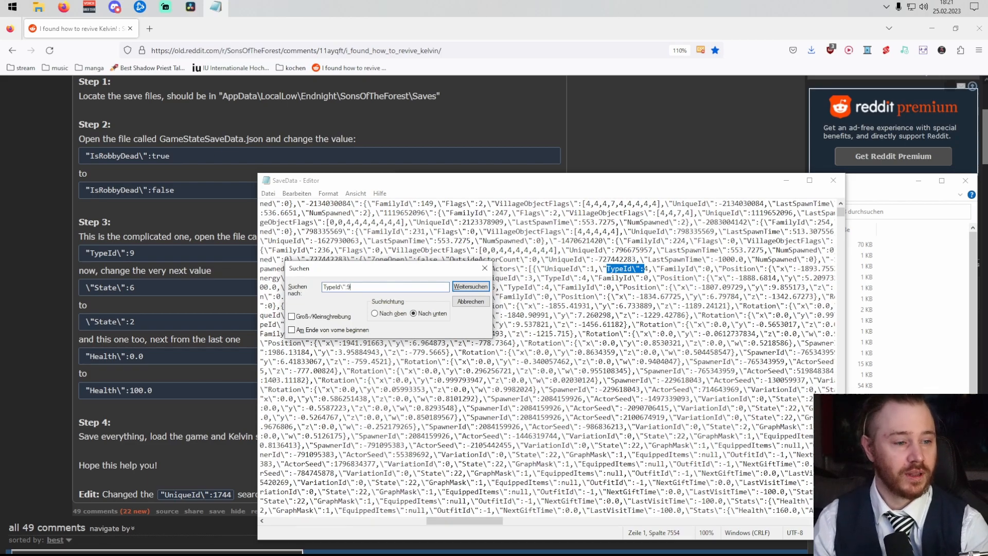
pyautogui.click(470, 286)
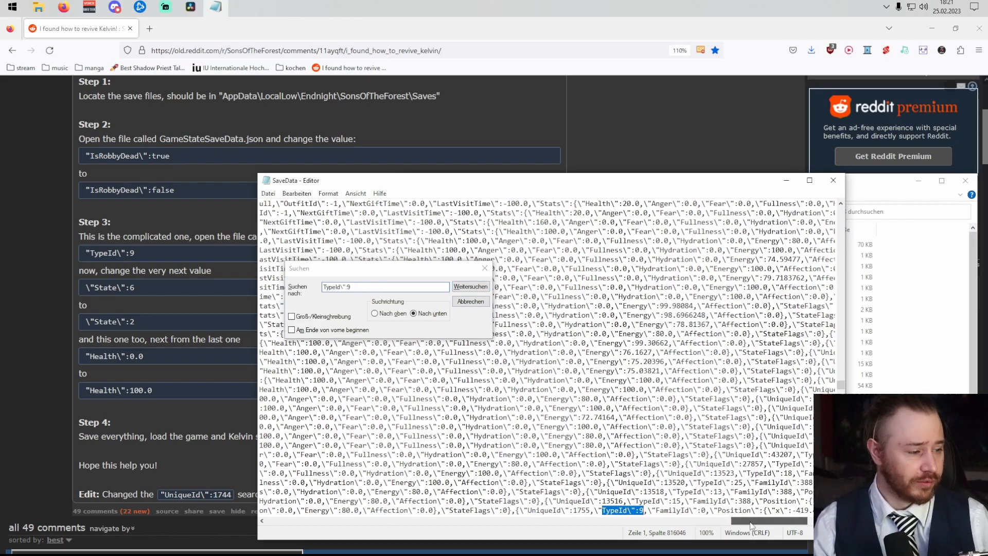
pyautogui.click(470, 286)
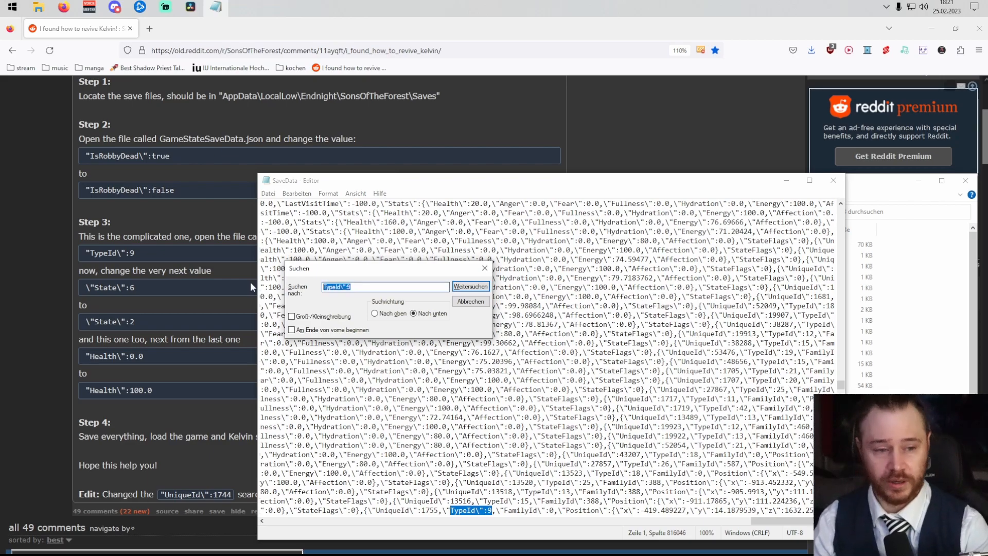
pyautogui.write('State')
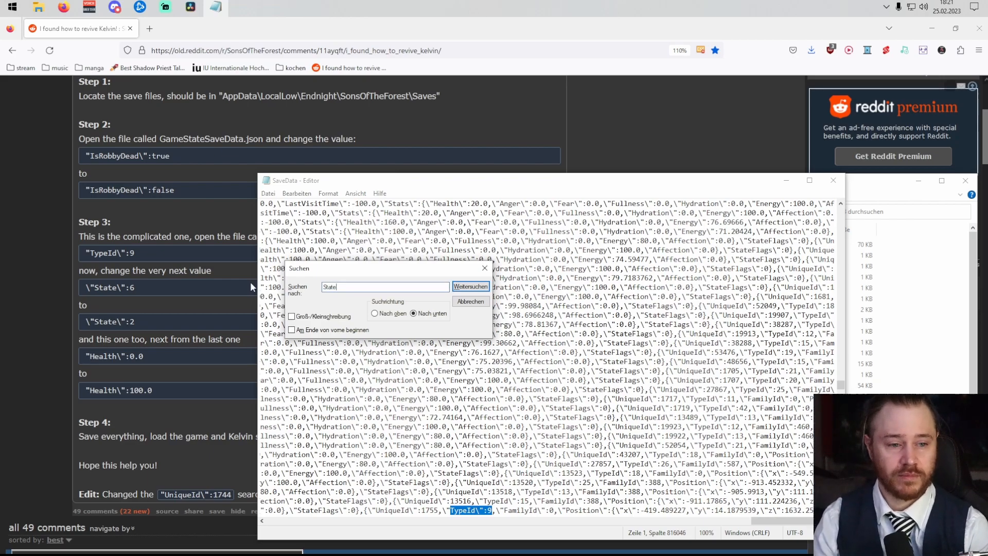
# Find the State value after TypeId 9 and change it from 6 to 2.
pyautogui.click(470, 286)
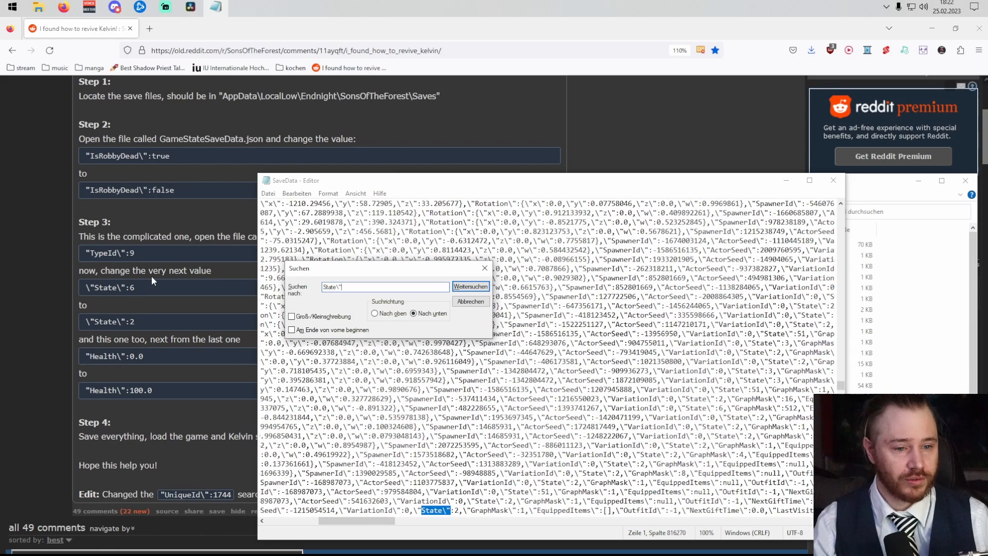
pyautogui.moveTo(136, 293)
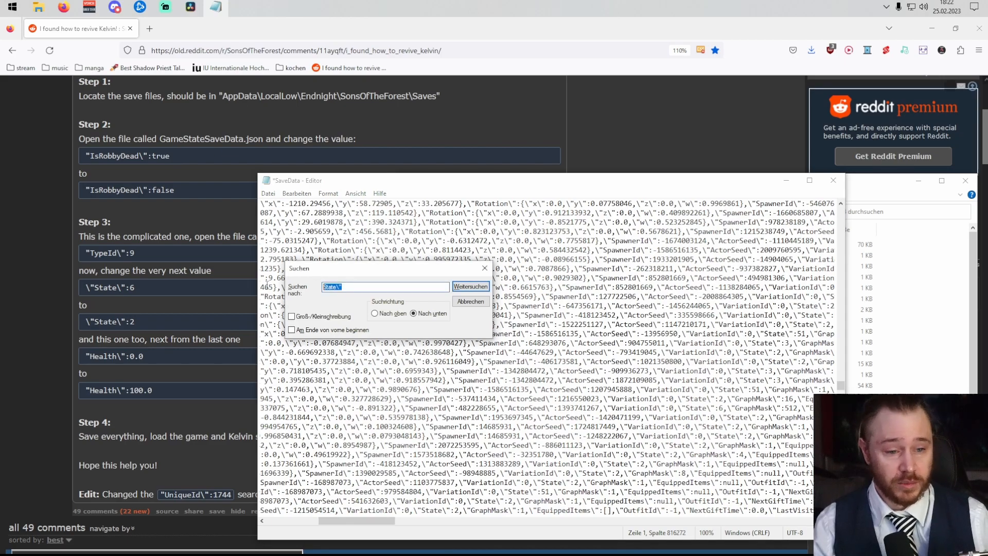
pyautogui.write('H')
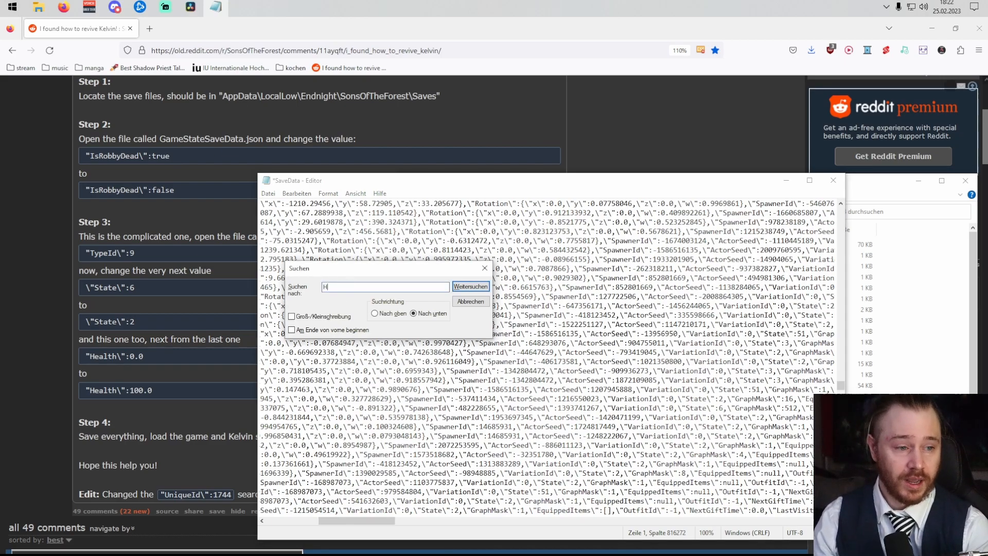
pyautogui.write('eal')
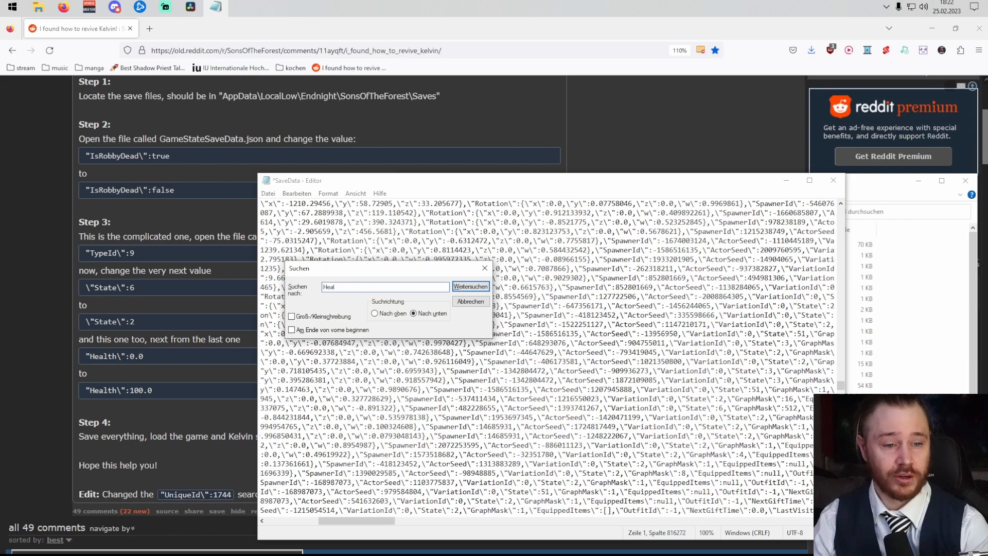